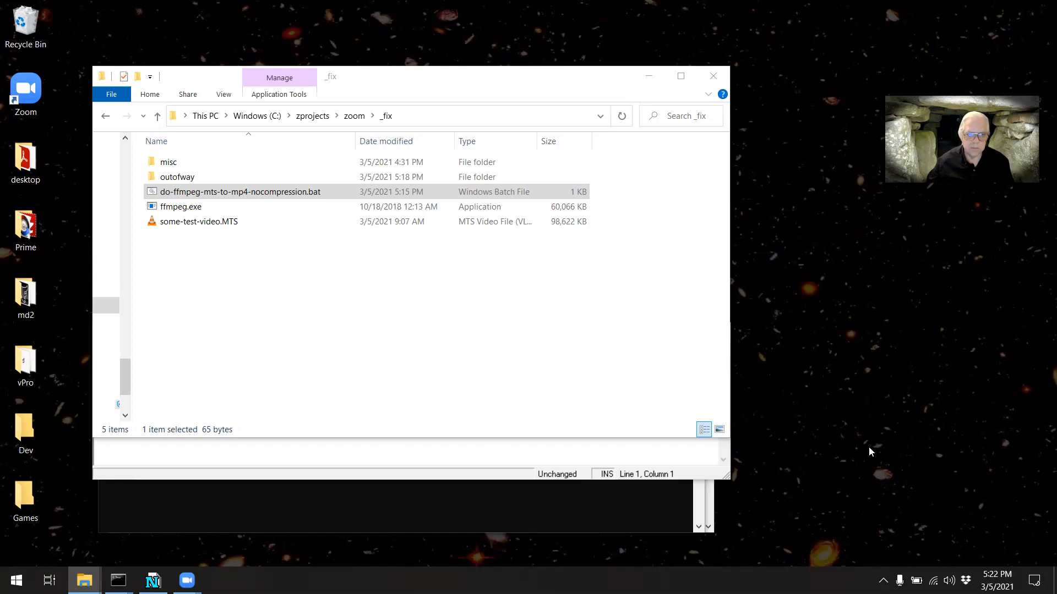
mouse_move(538, 251)
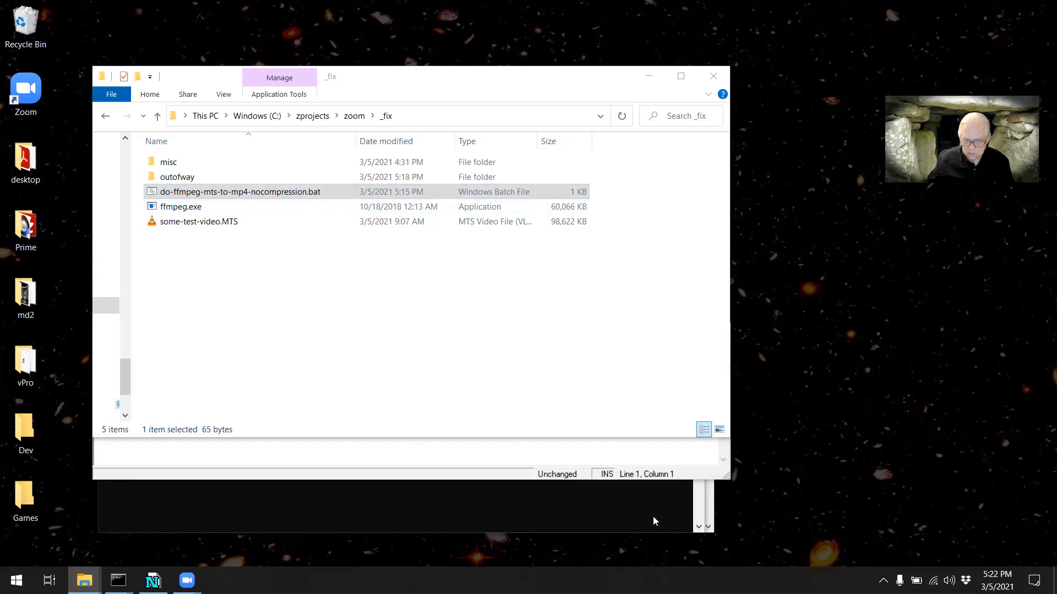
- View the .bat file's ffmpeg command that converts input.mts to output.mp4 in NotePad+
double_click(240, 191)
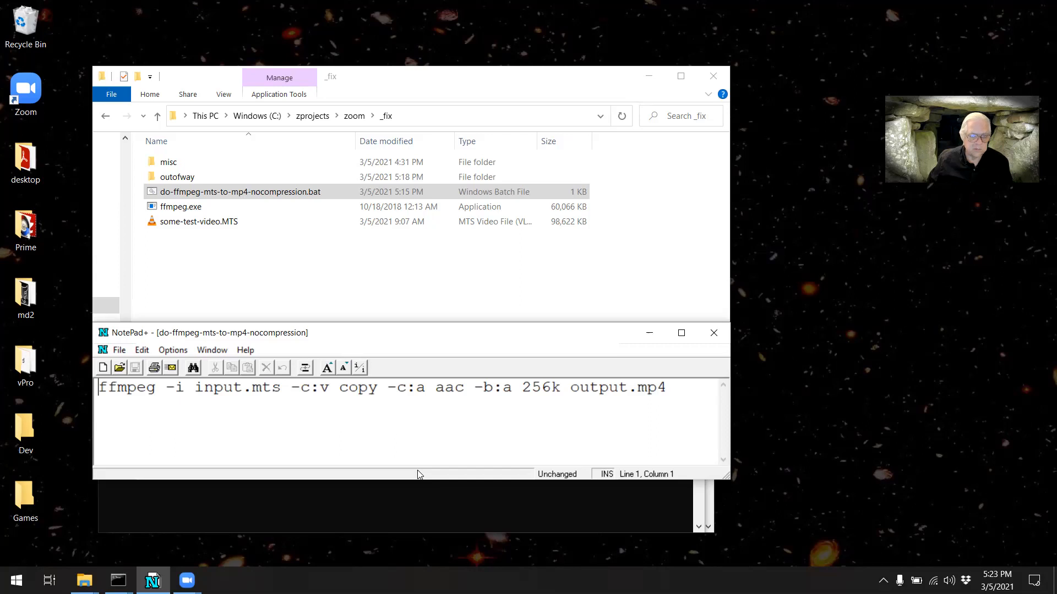
mouse_move(477, 224)
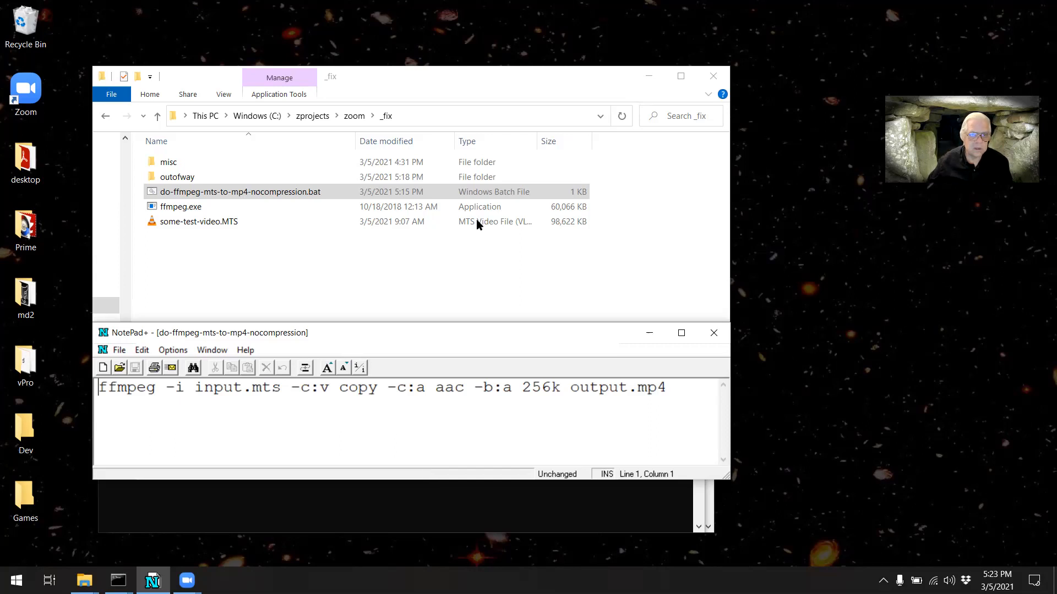
mouse_move(605, 230)
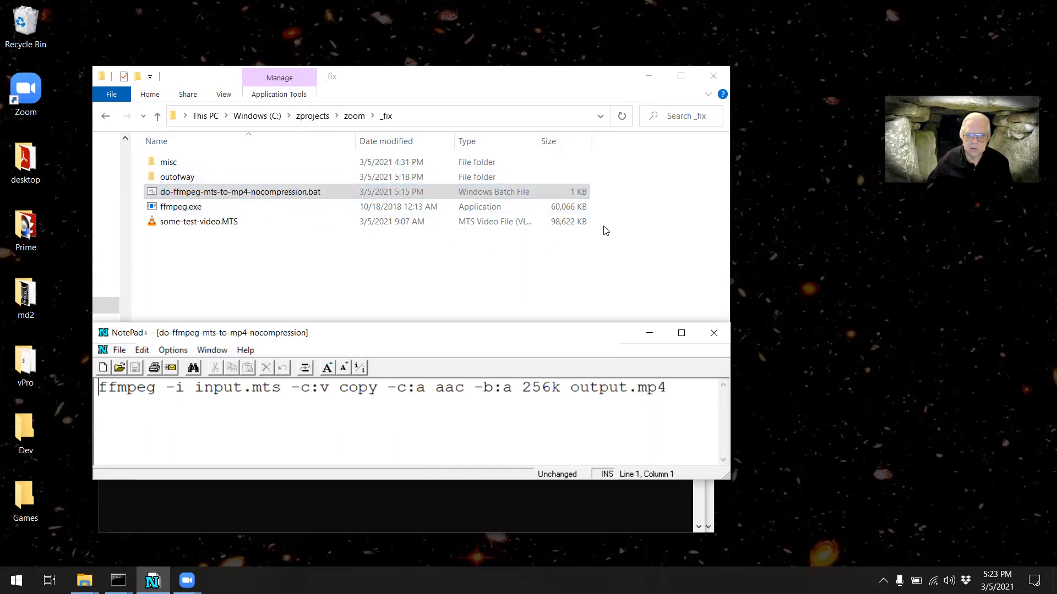
- Close NotePad+ so the _fix folder listing is in front again
click(239, 191)
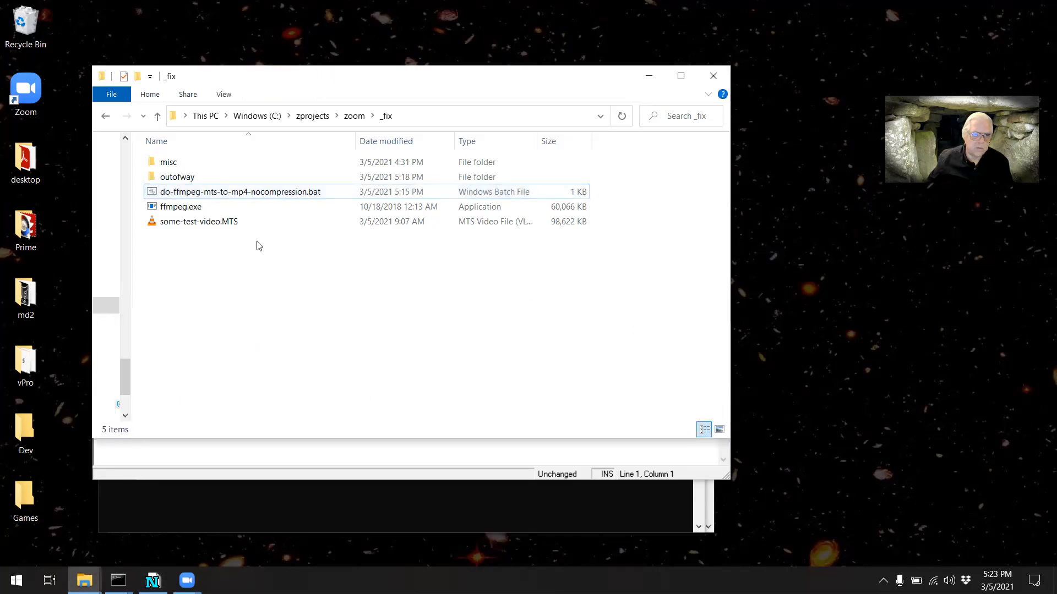
mouse_move(239, 191)
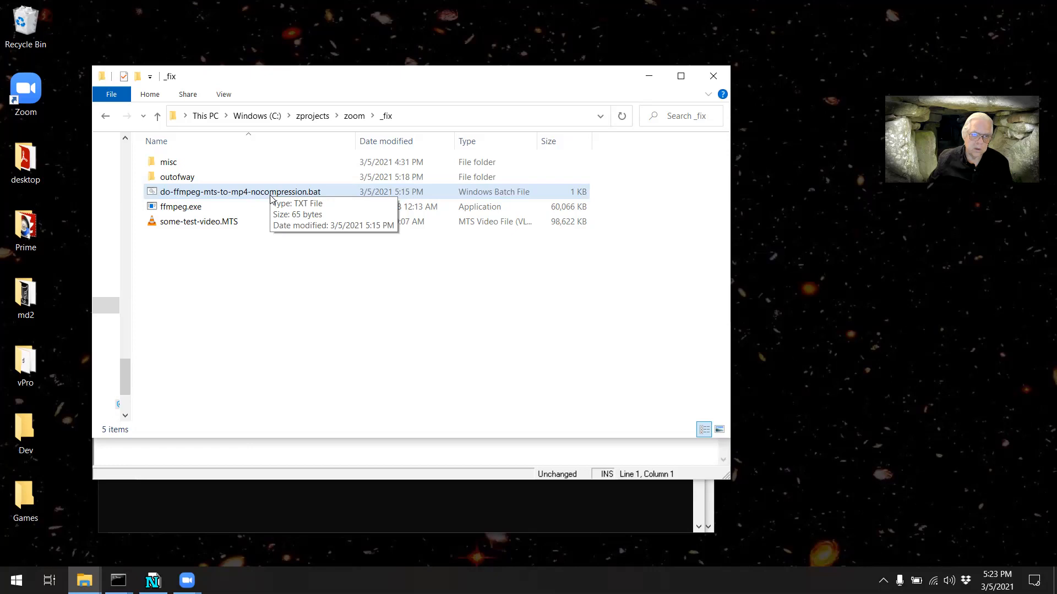
mouse_move(175, 232)
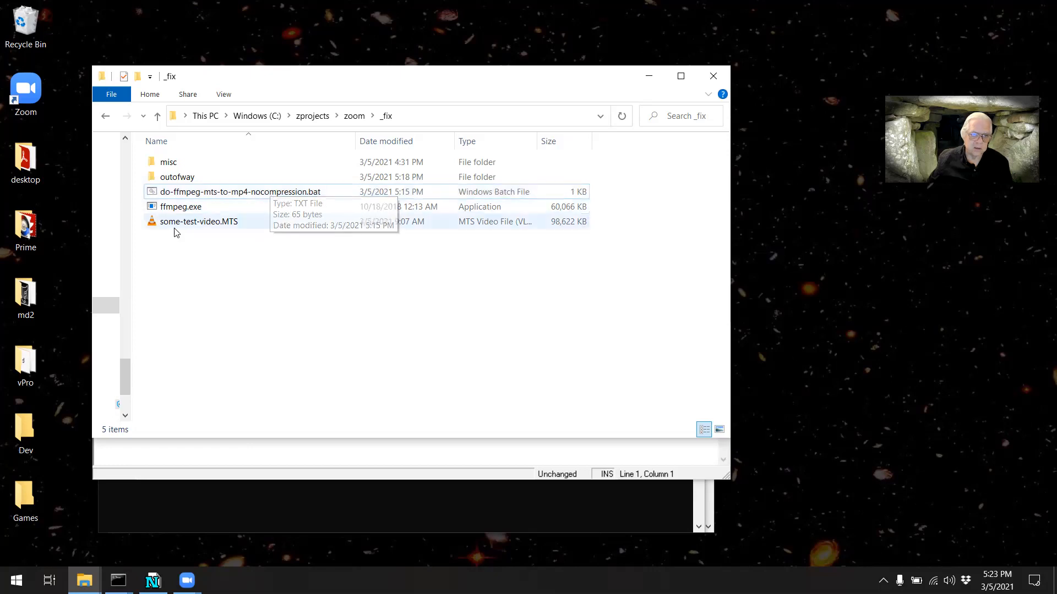
- Duplicate the test video as input.MTS and run the ffmpeg batch file to create output.mp4
right_click(199, 221)
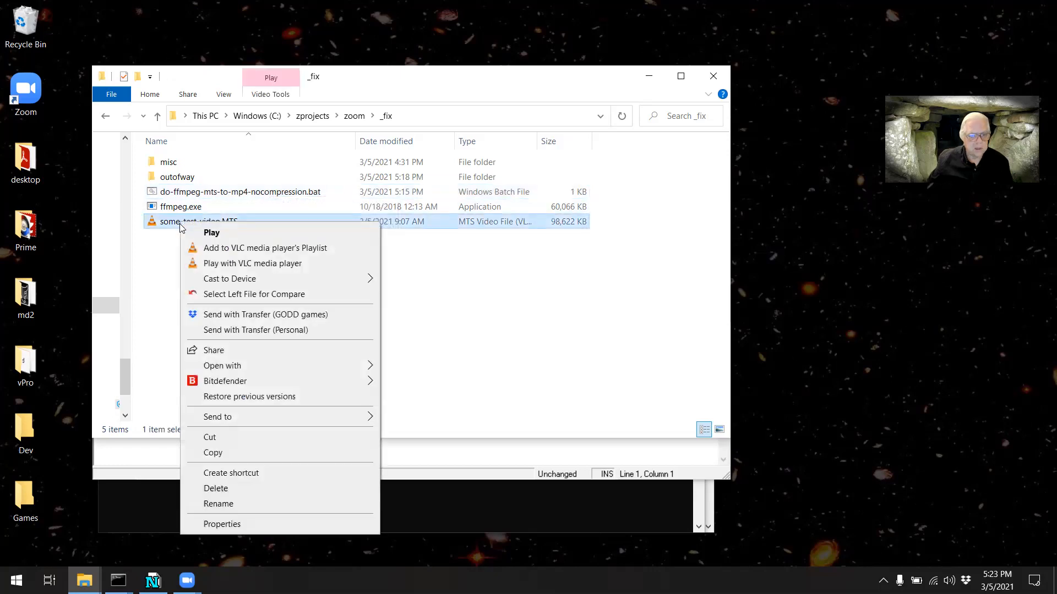
mouse_move(213, 452)
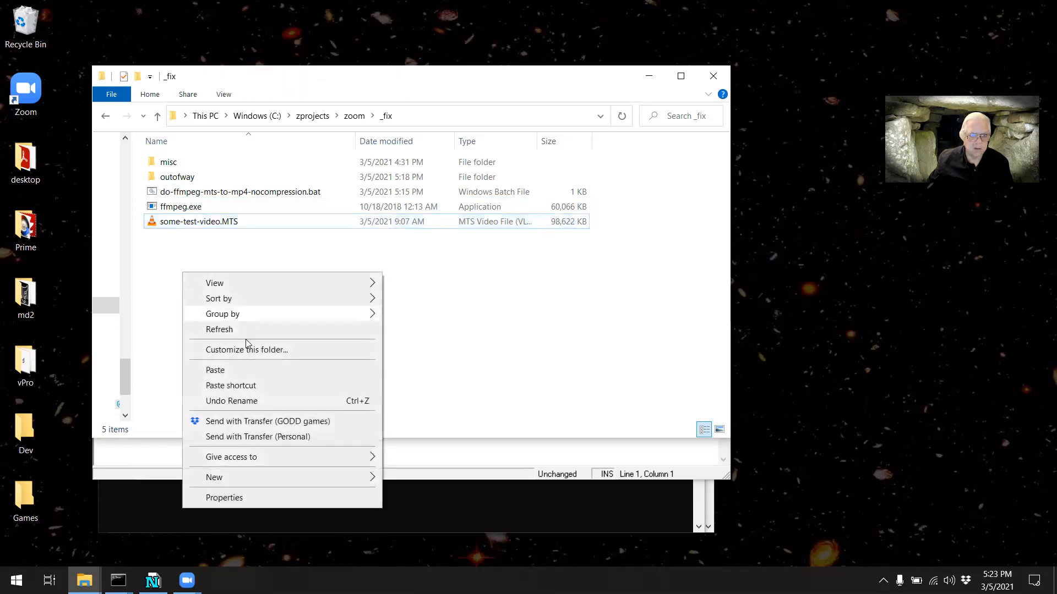
click(214, 370)
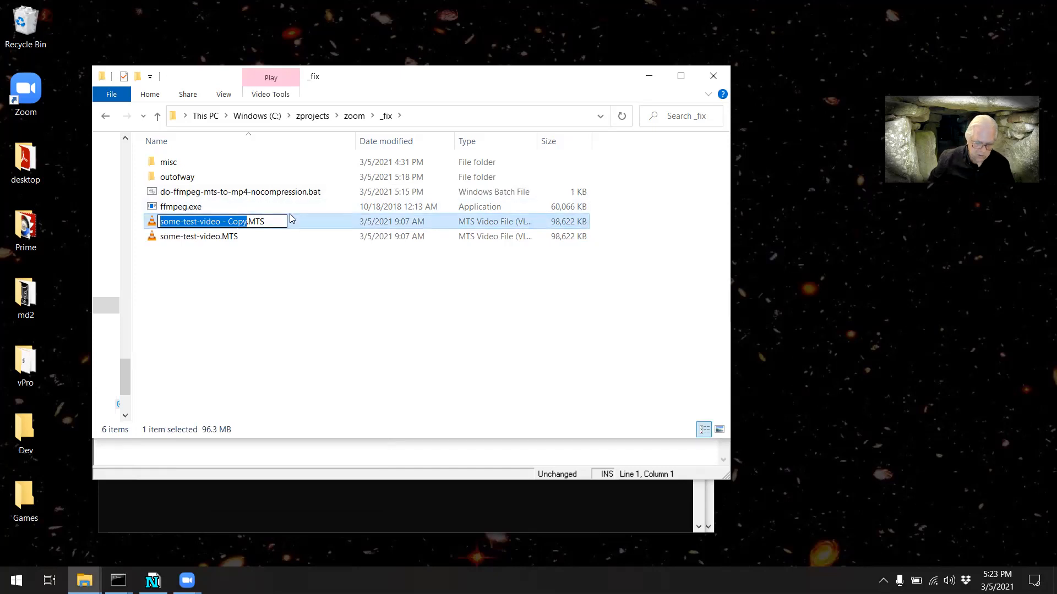
text(input.MTS)
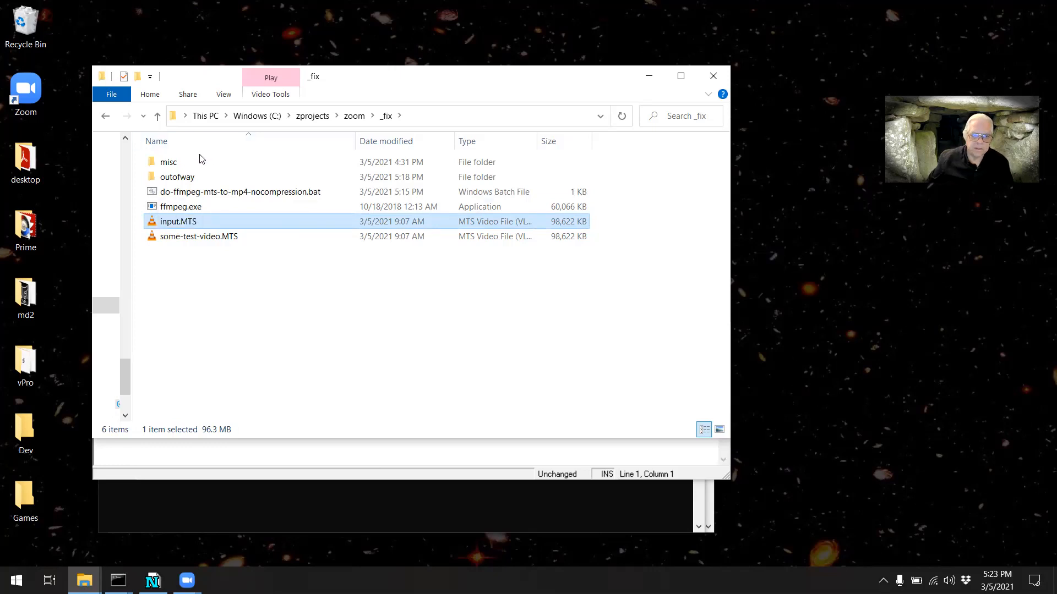
double_click(240, 191)
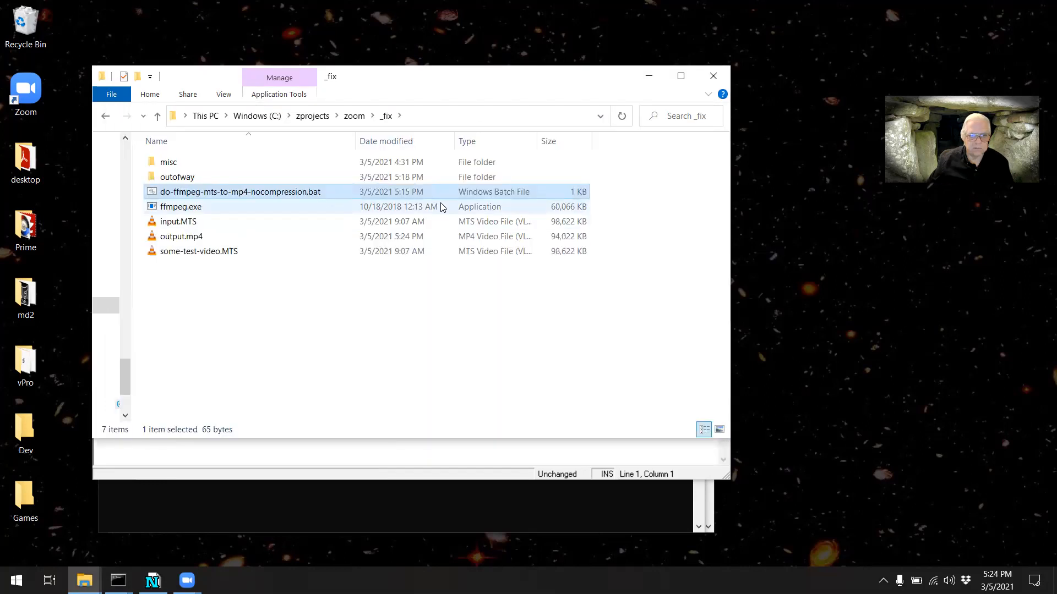
mouse_move(322, 305)
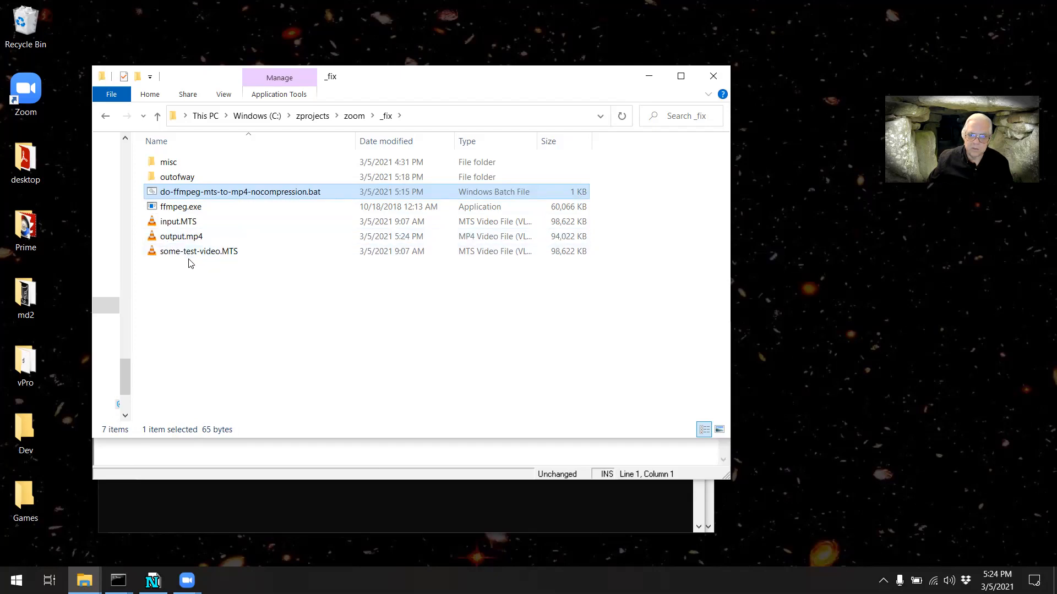
- Probe input.mts with ffprobe, showing 48.58 s 1920x1080 h264 video with AC-3 stereo audio
double_click(239, 192)
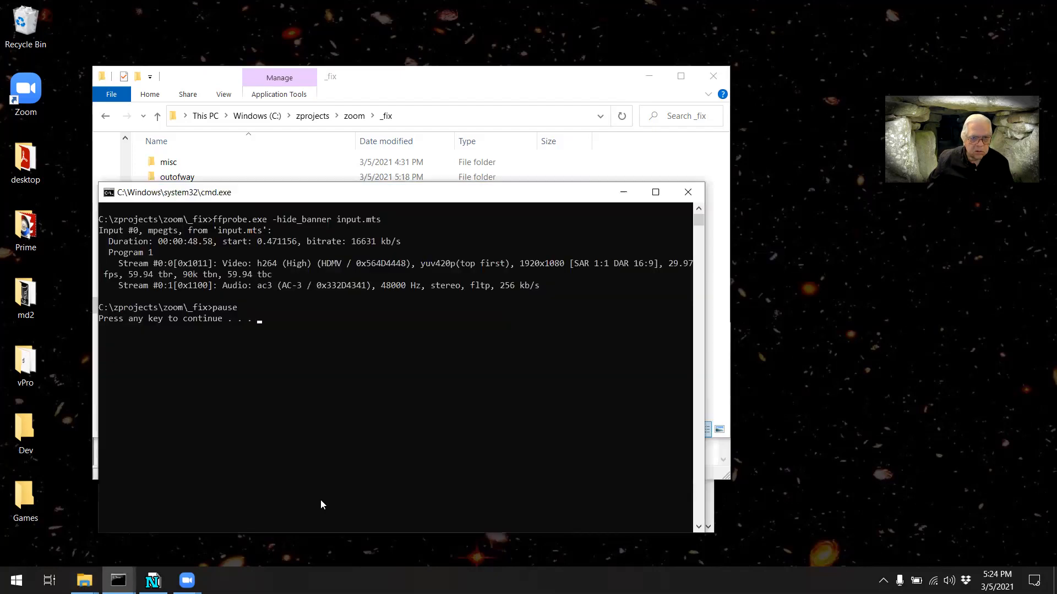
mouse_move(382, 296)
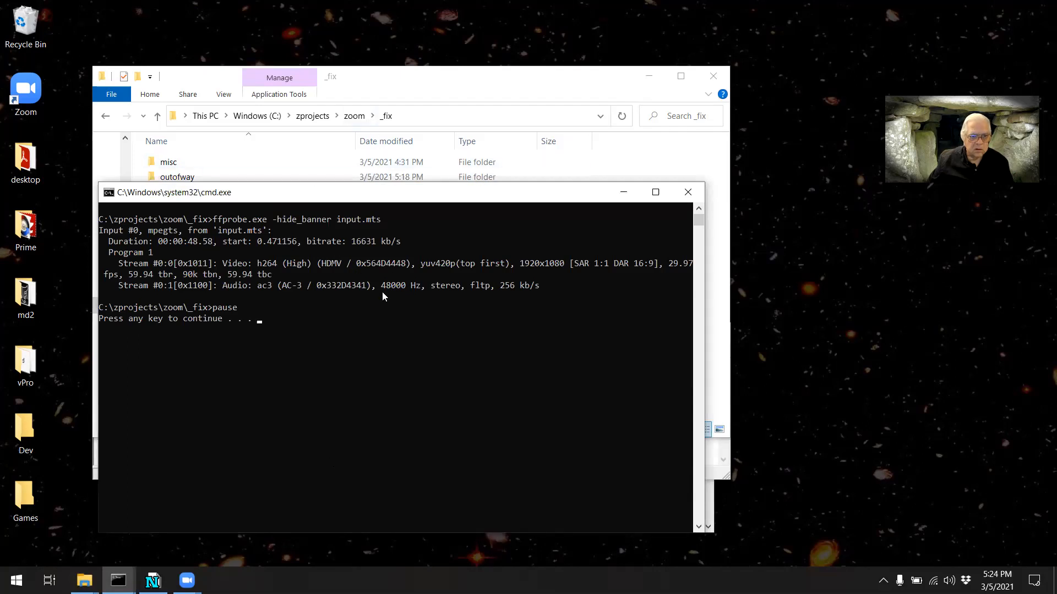
mouse_move(247, 308)
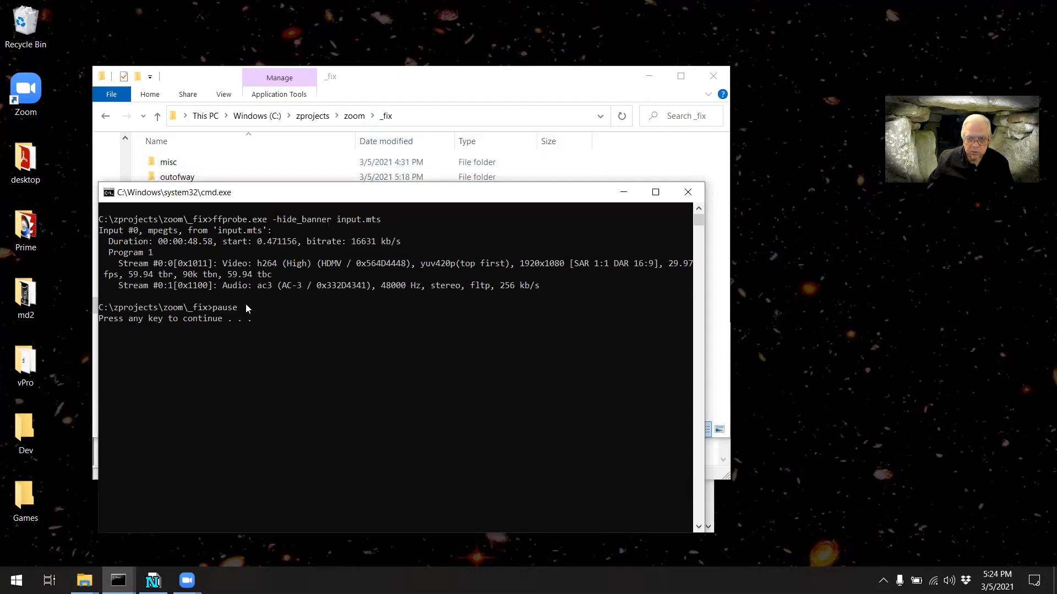
mouse_move(232, 318)
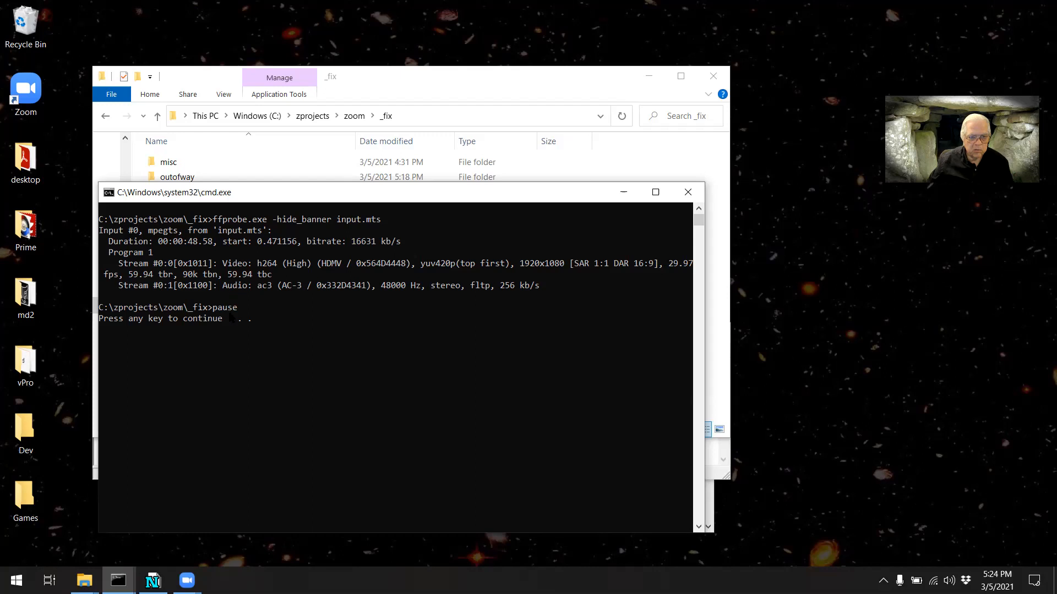
mouse_move(285, 312)
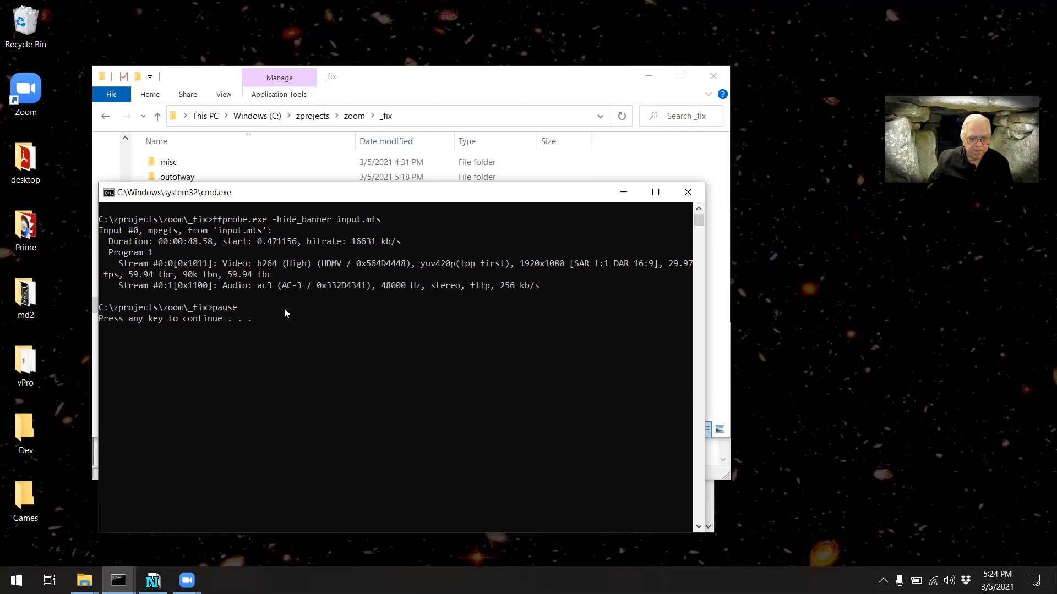
mouse_move(250, 300)
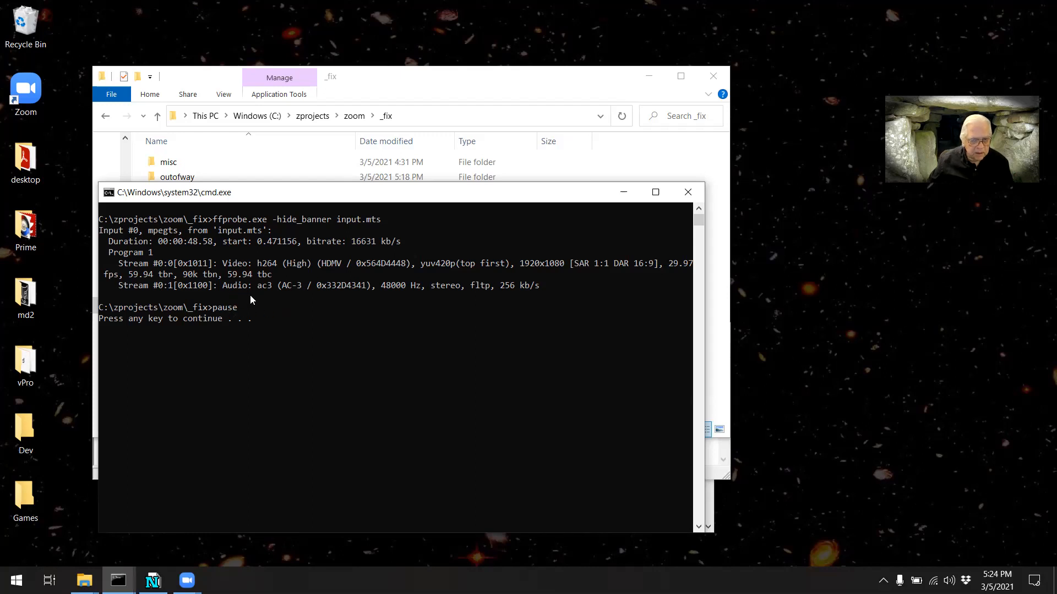
mouse_move(267, 291)
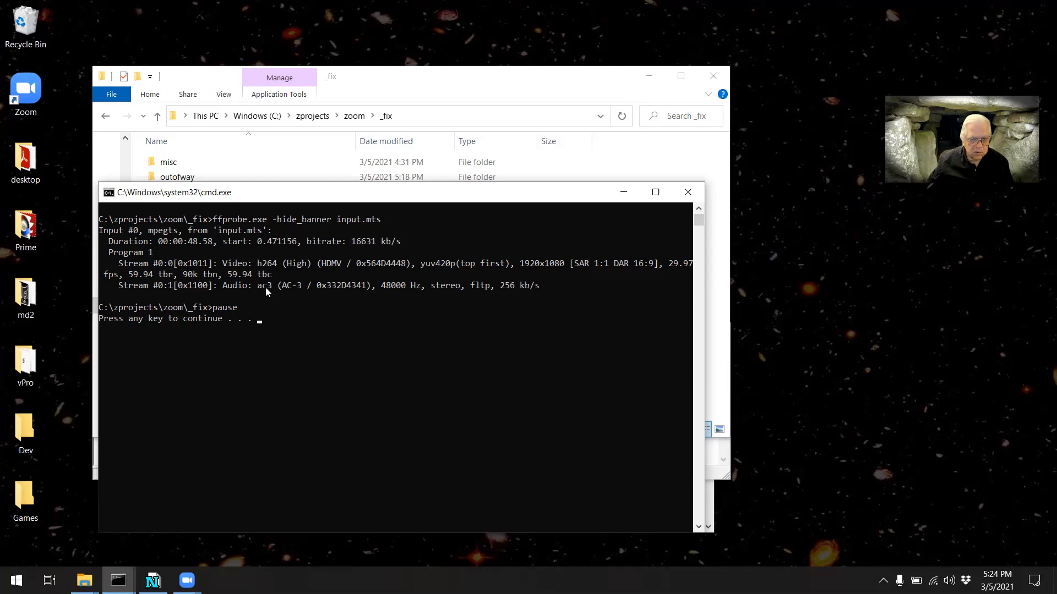
mouse_move(218, 297)
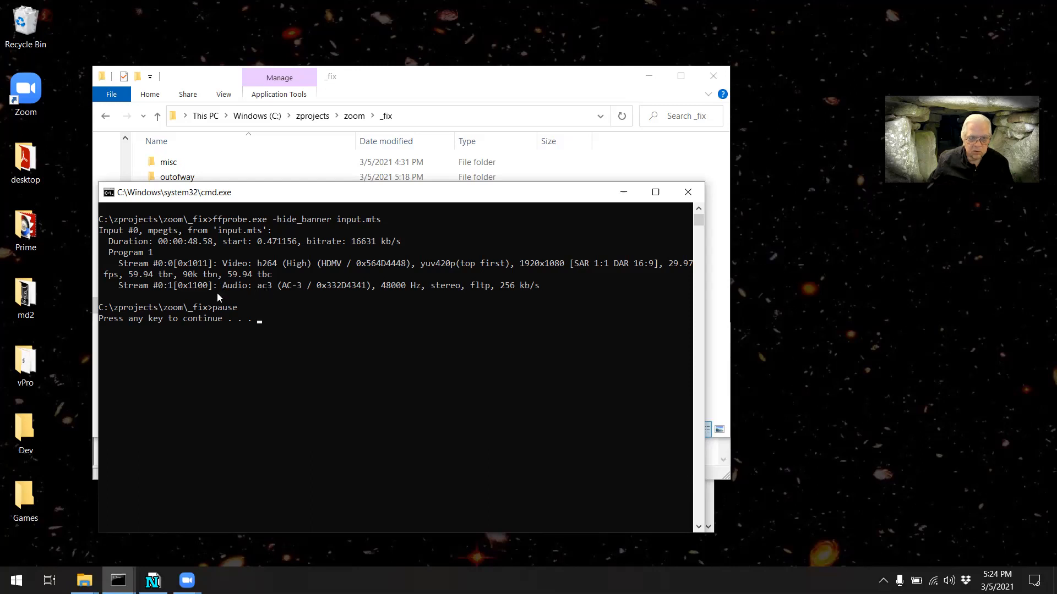
mouse_move(338, 170)
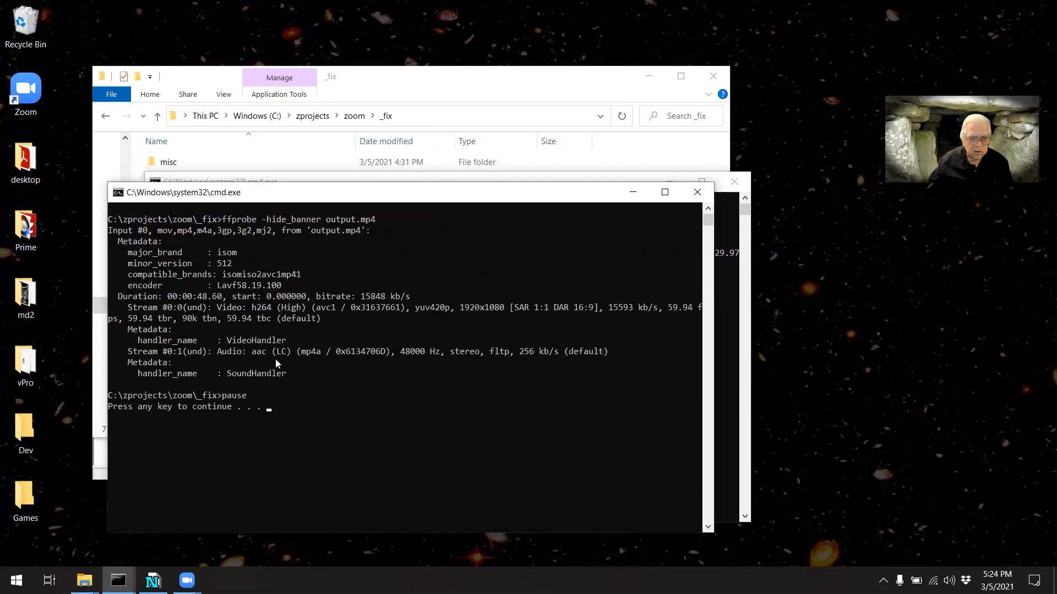
mouse_move(307, 310)
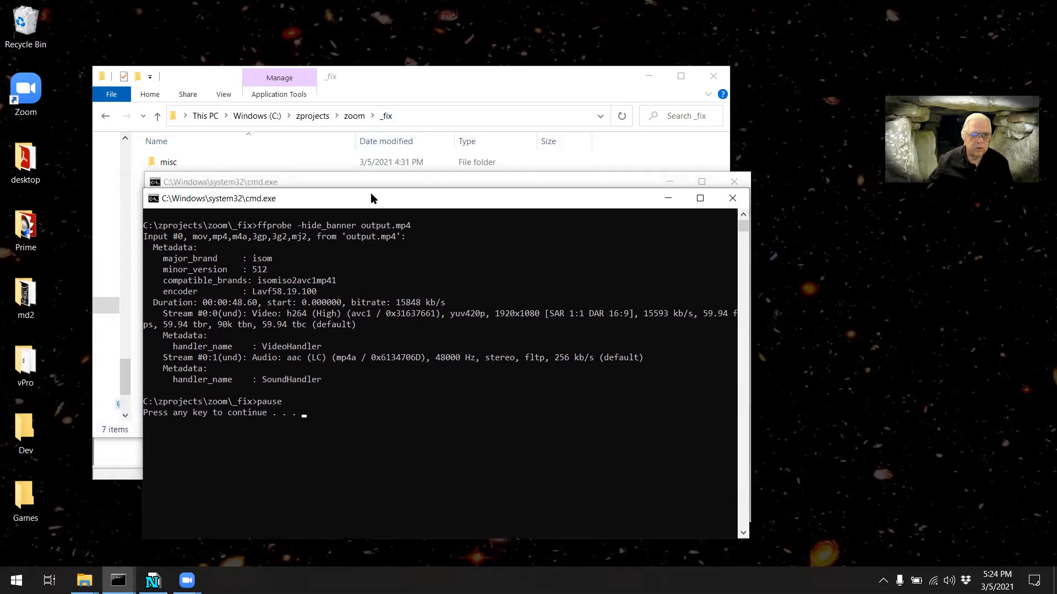
mouse_move(380, 81)
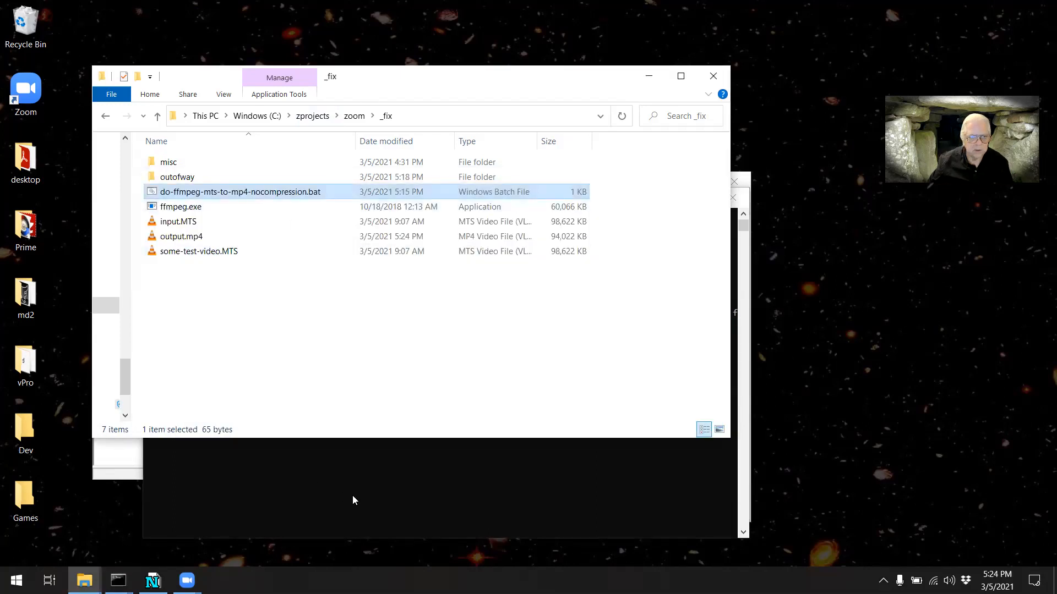
mouse_move(199, 274)
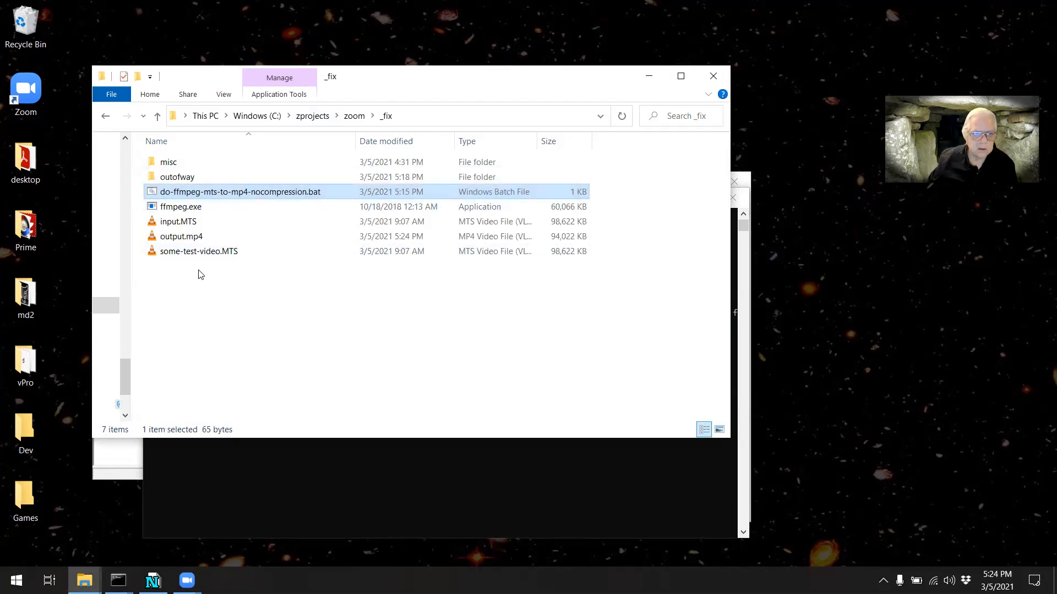
mouse_move(210, 338)
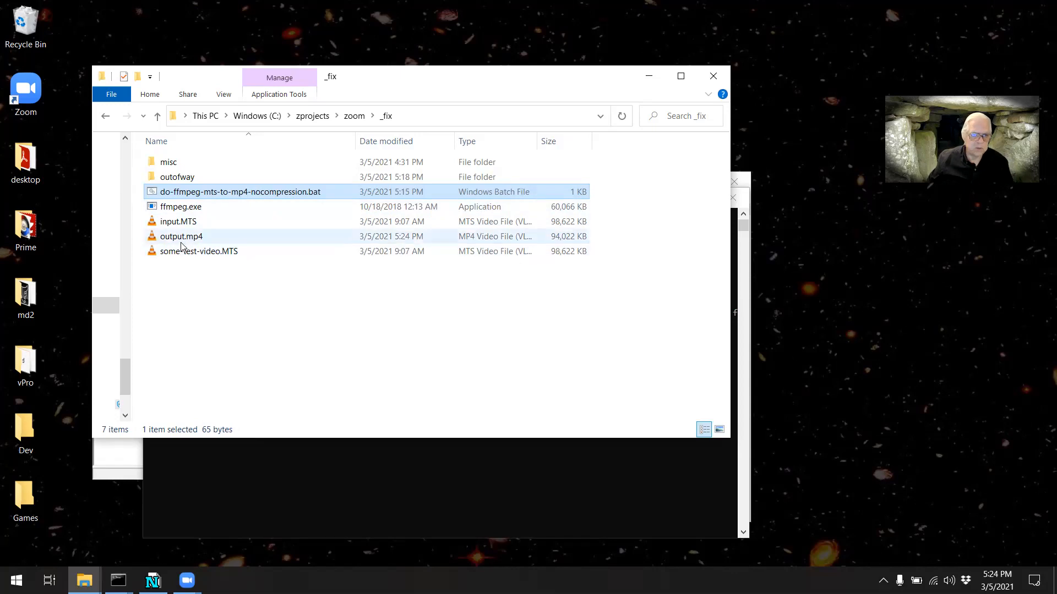
- Check output.mp4, then select and delete the temporary input.MTS copy
click(181, 236)
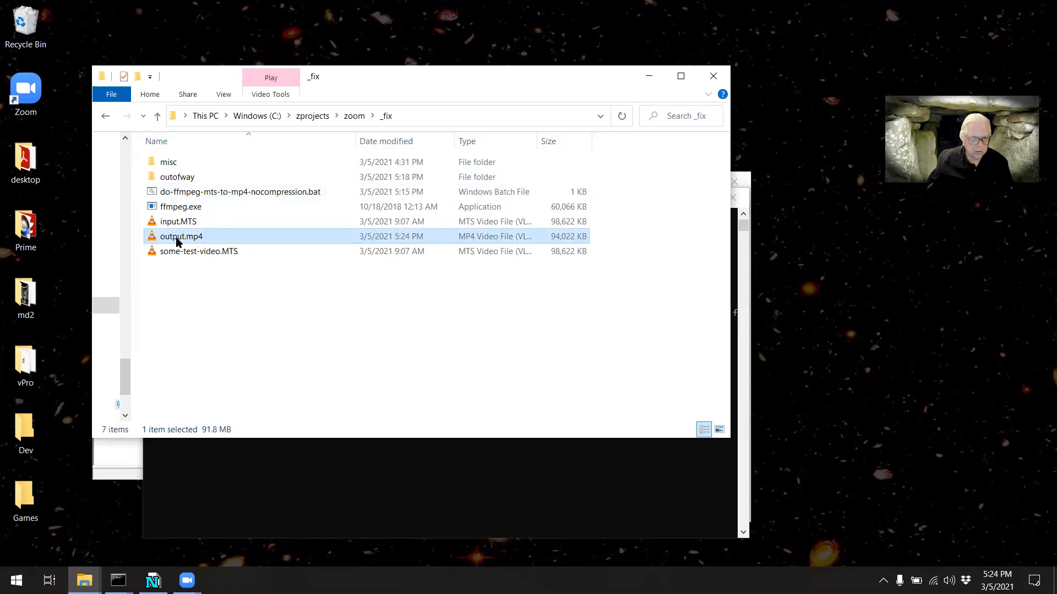
click(178, 221)
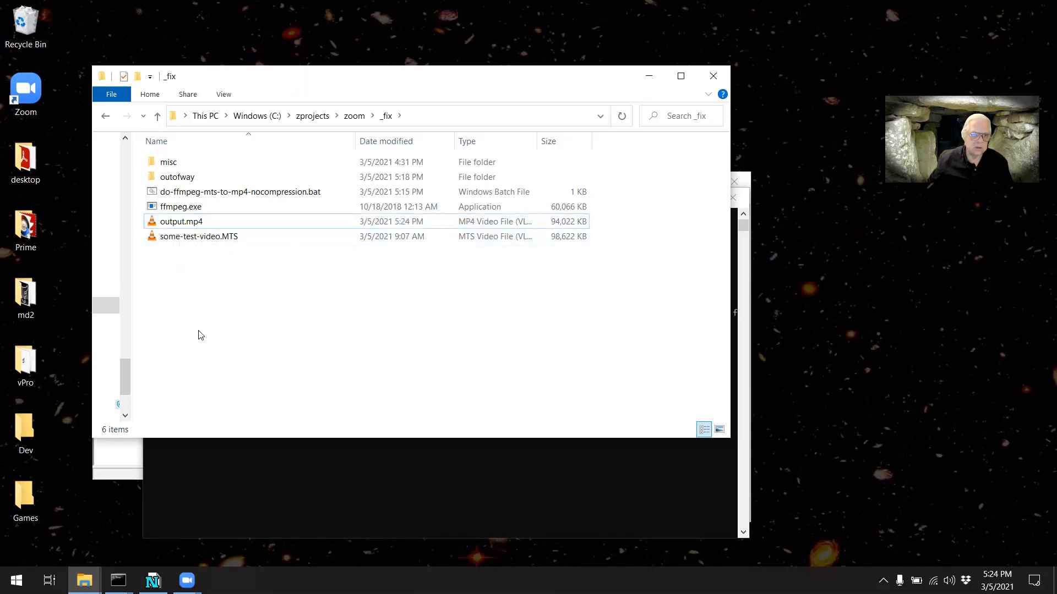
mouse_move(274, 373)
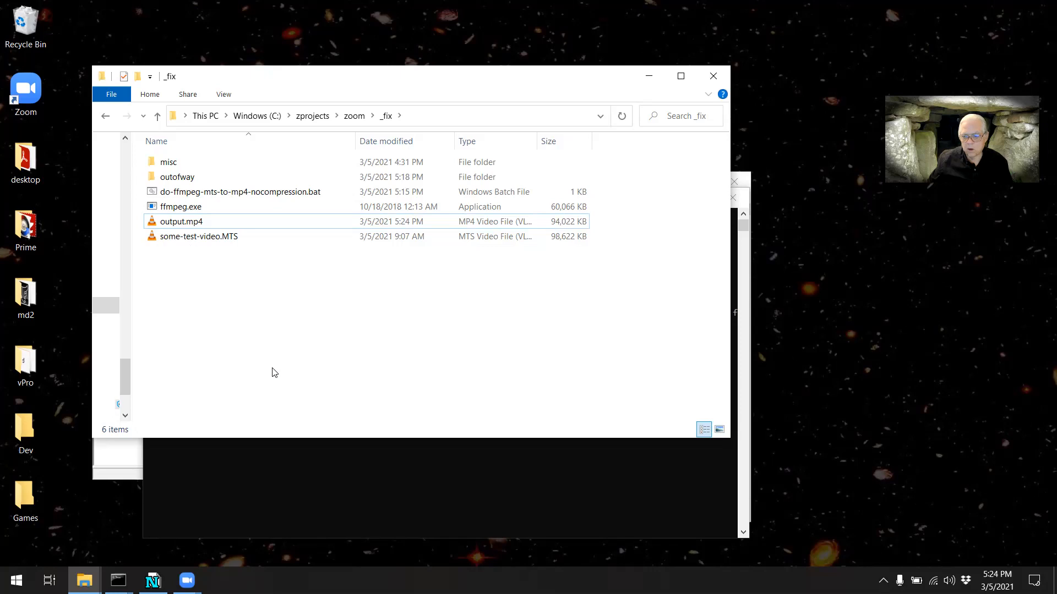
mouse_move(457, 370)
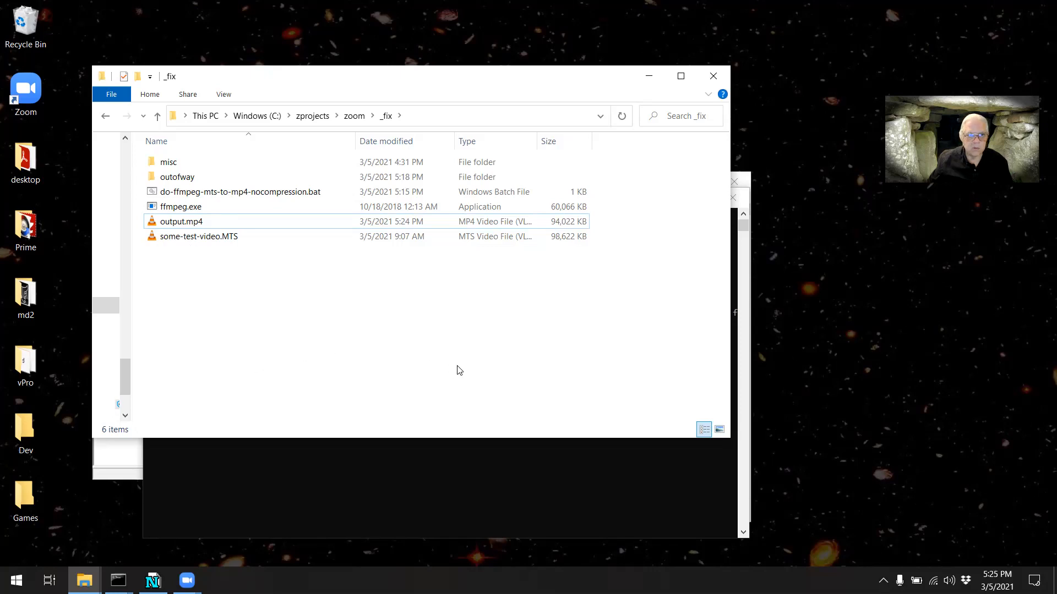